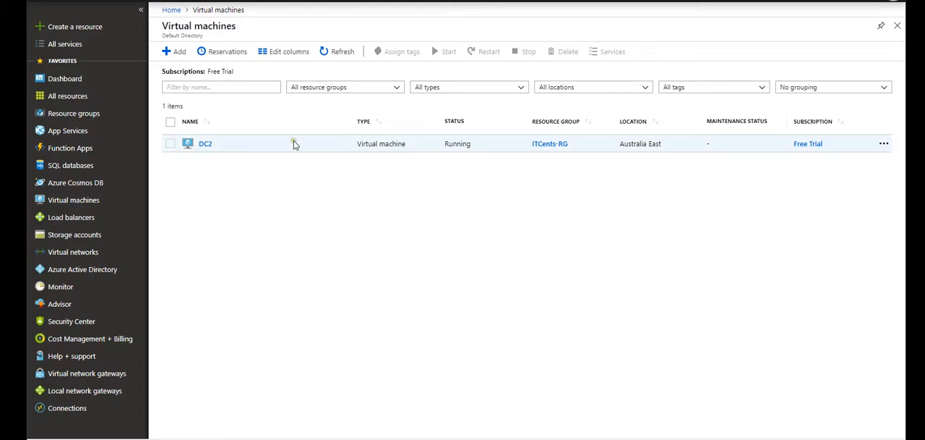
mouse_move(495, 157)
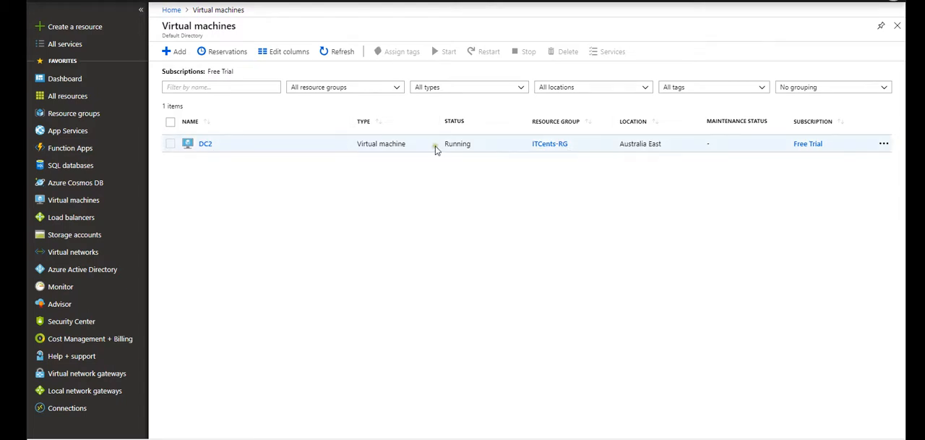
mouse_move(827, 199)
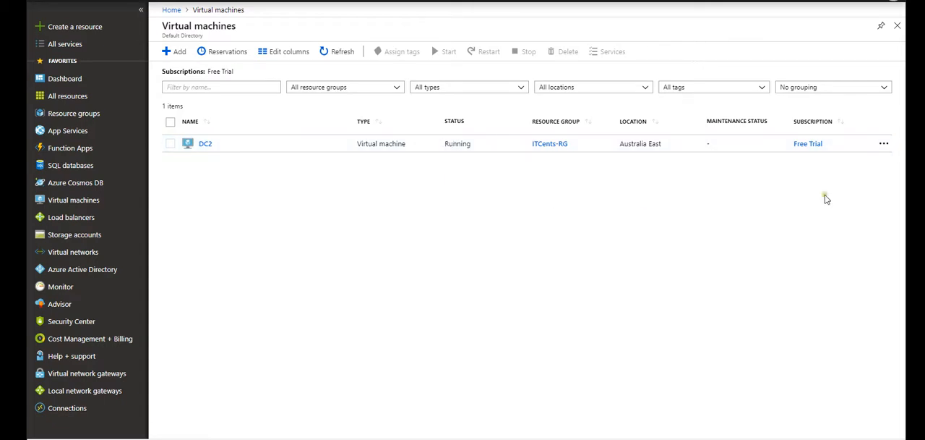
mouse_move(374, 171)
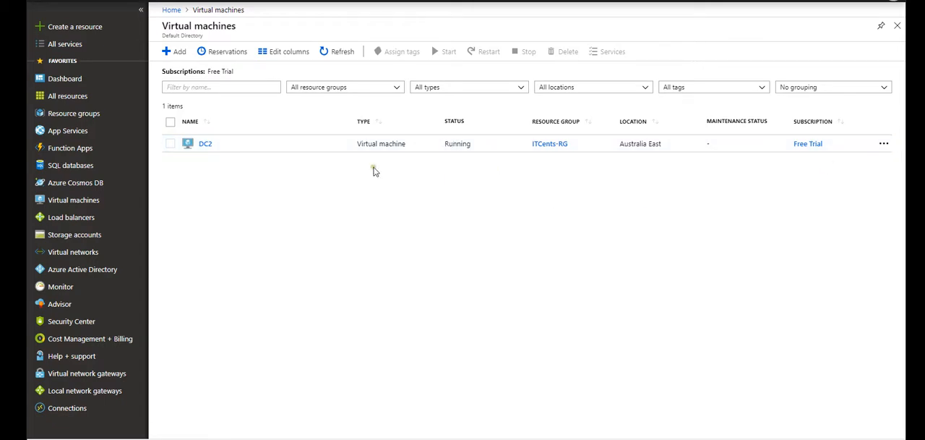
mouse_move(723, 6)
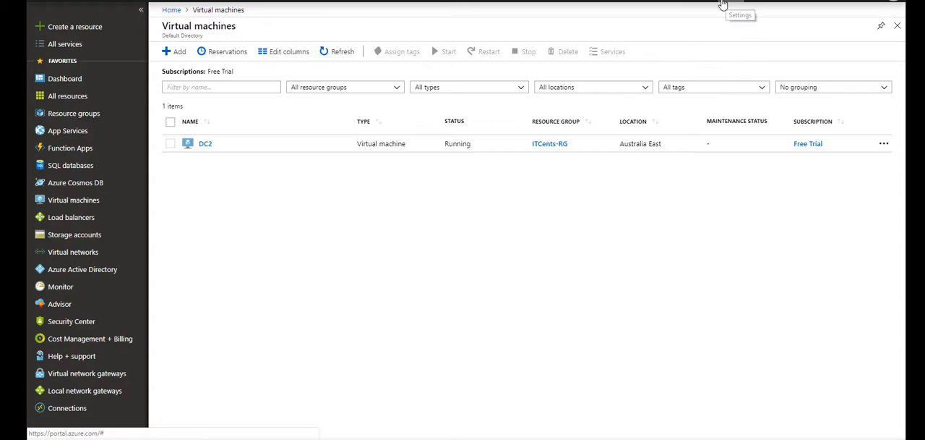
Preview the dark portal theme, revert to light and discard the settings changes
left_click(741, 7)
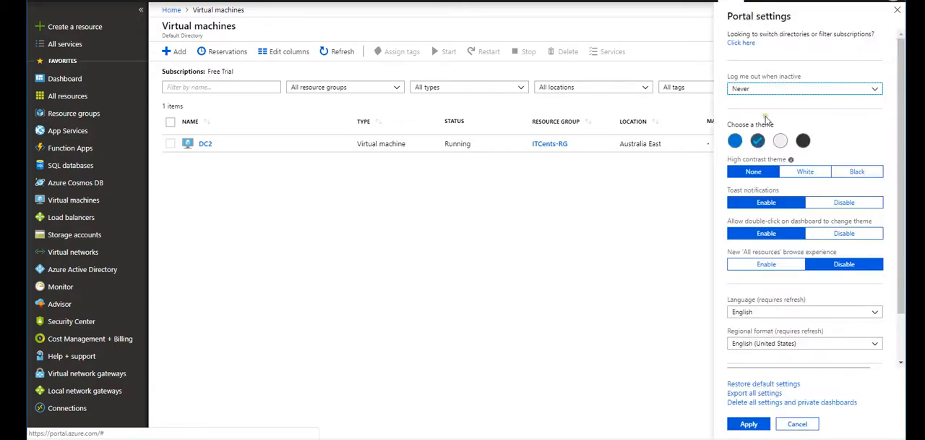
left_click(803, 140)
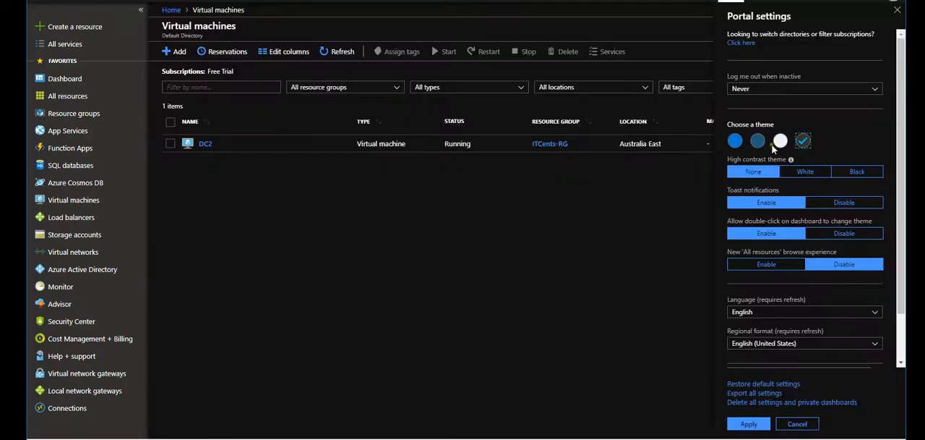
left_click(758, 140)
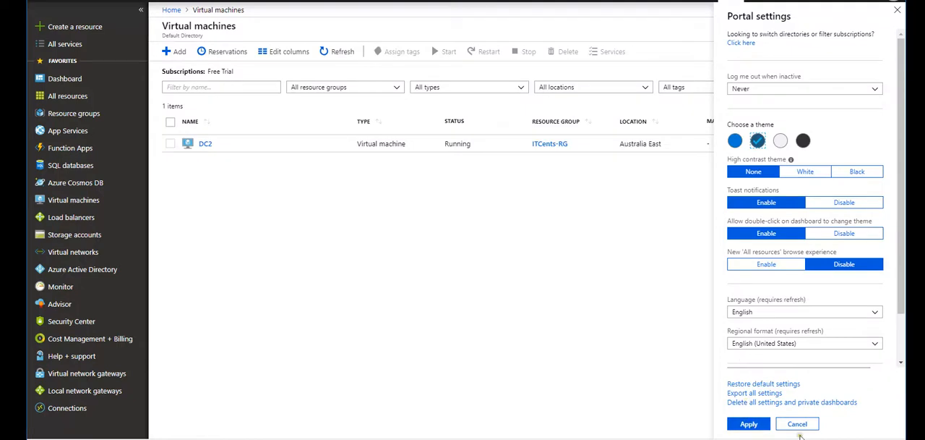
left_click(797, 423)
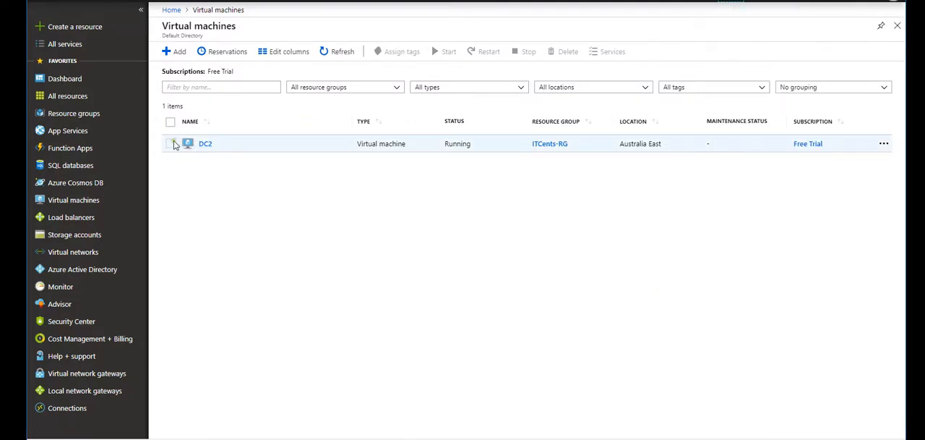
Select DC2 and start Connect, showing RDP details with private IP 172.16.1.4 and port 3389
left_click(170, 143)
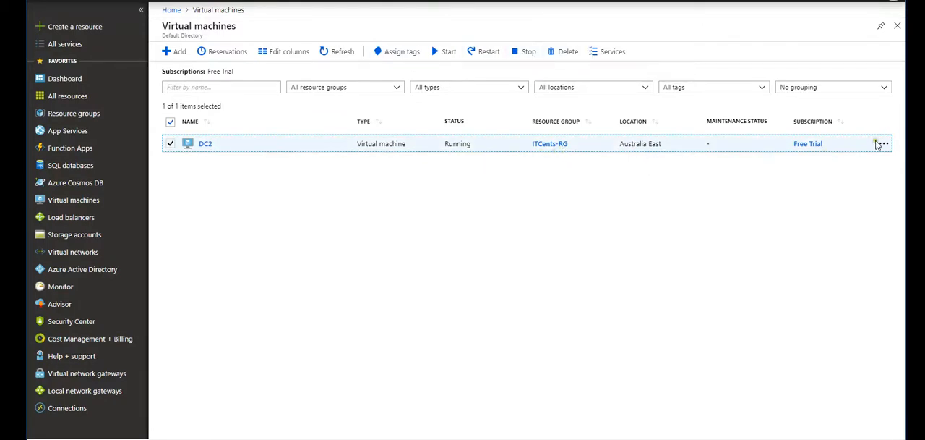
left_click(884, 143)
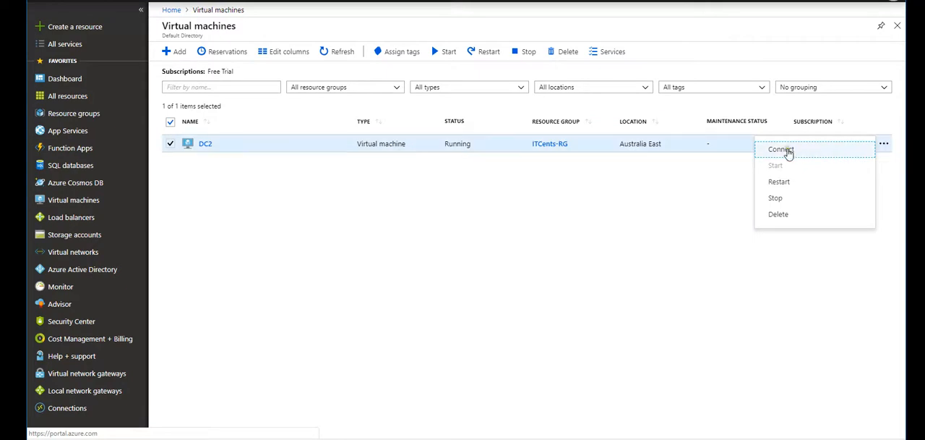
left_click(781, 149)
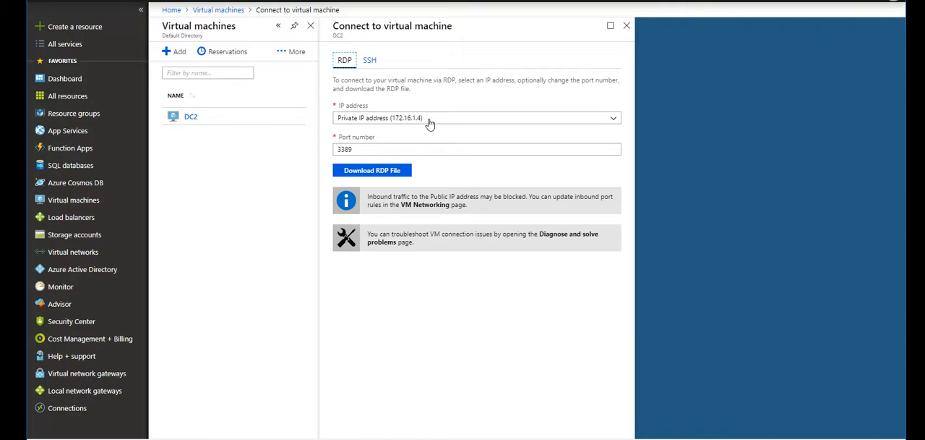
mouse_move(445, 120)
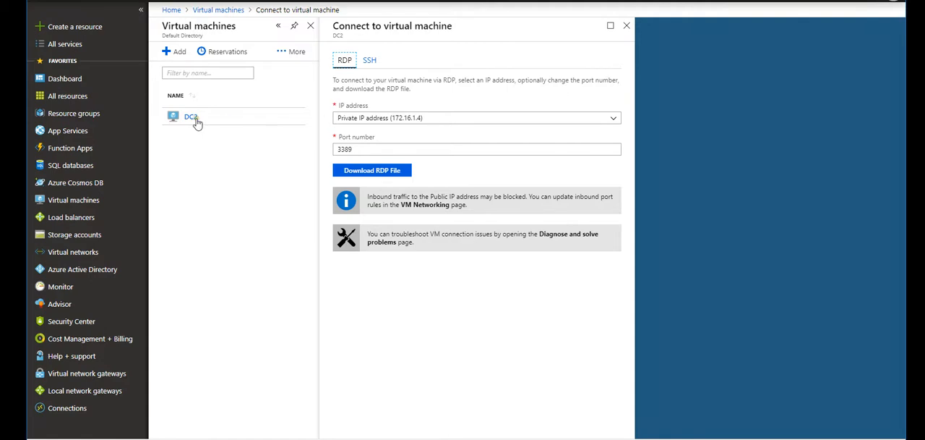
mouse_move(197, 121)
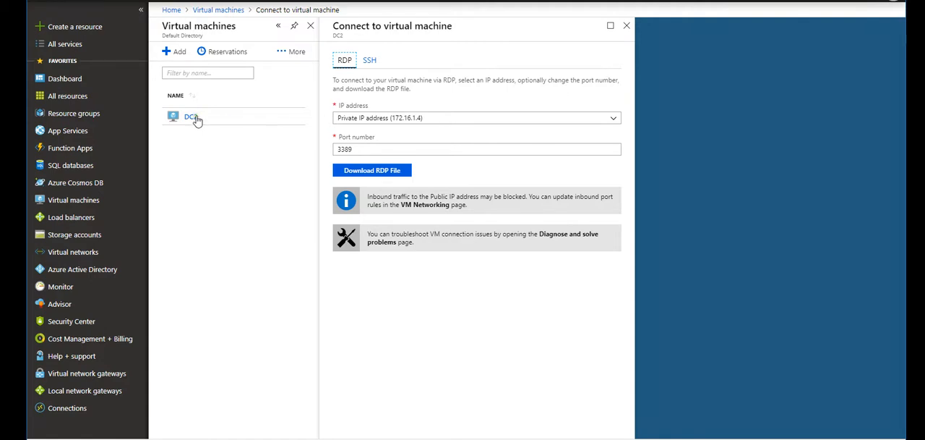
Go to DC2's Networking page with interface, private IP 172.16.1.4 and port rules
left_click(191, 116)
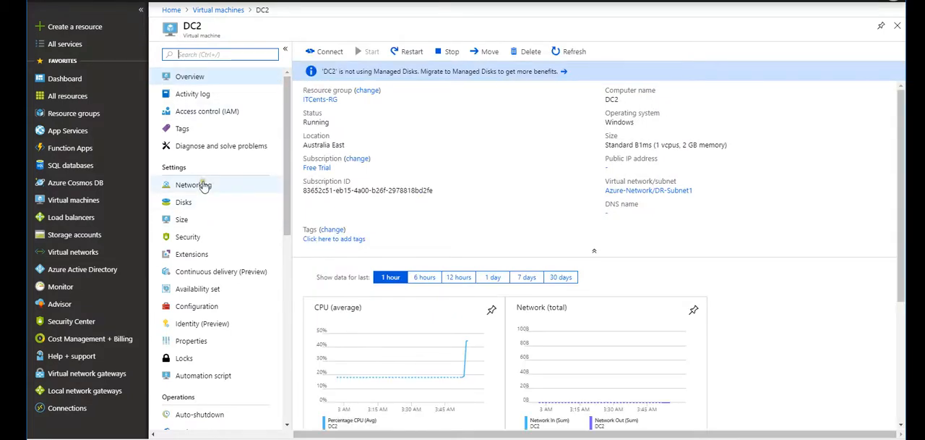
left_click(194, 185)
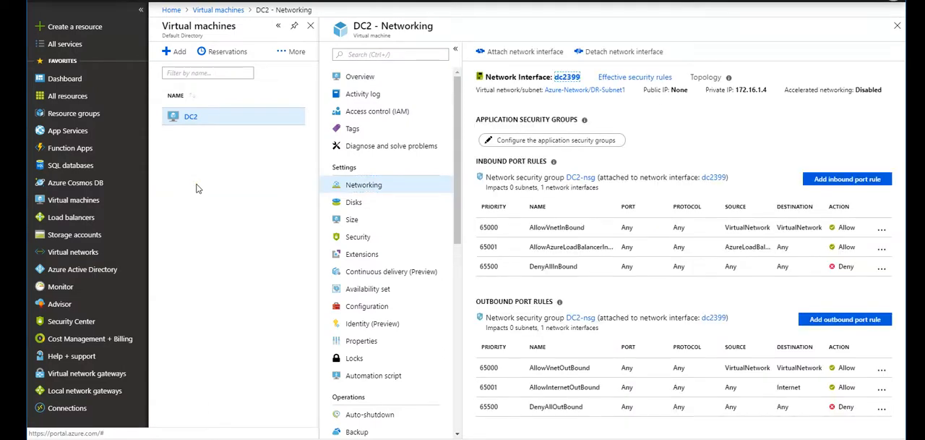
mouse_move(821, 159)
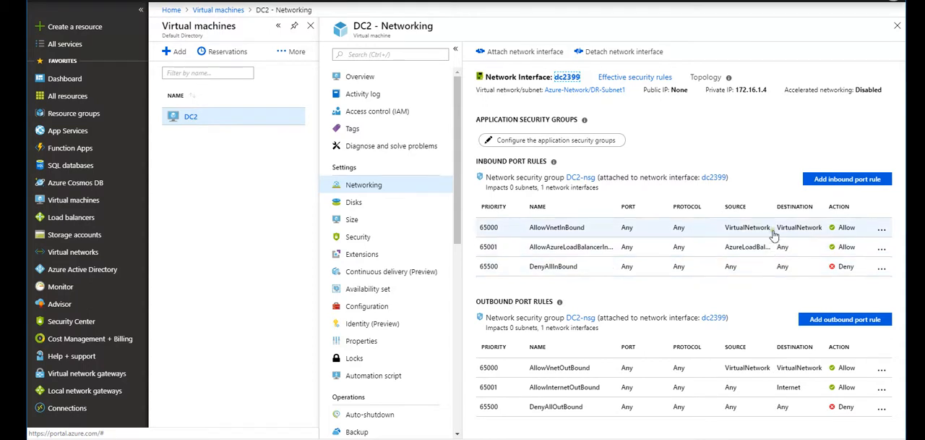
mouse_move(600, 240)
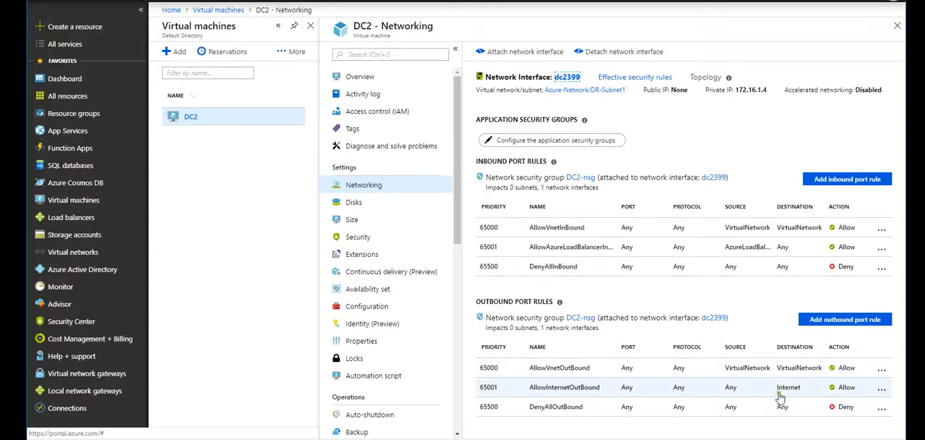
mouse_move(779, 390)
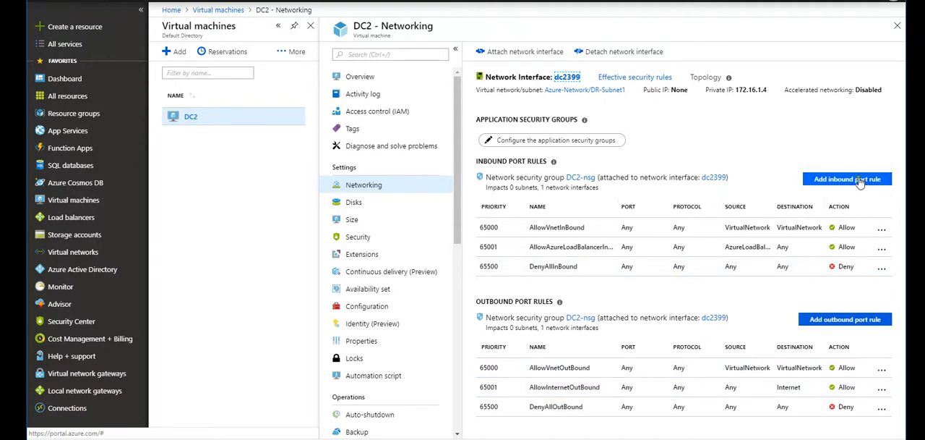
Begin an inbound rule with source IP addresses 192.168.1.0/24 and priority 100
left_click(848, 179)
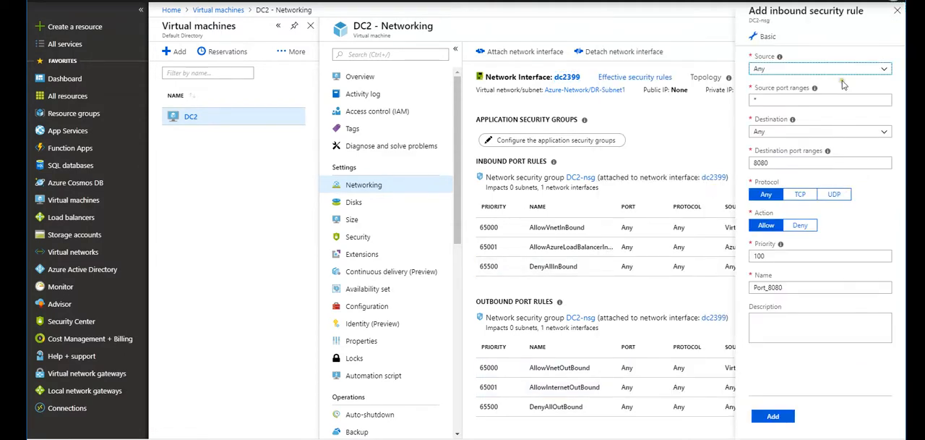
left_click(820, 68)
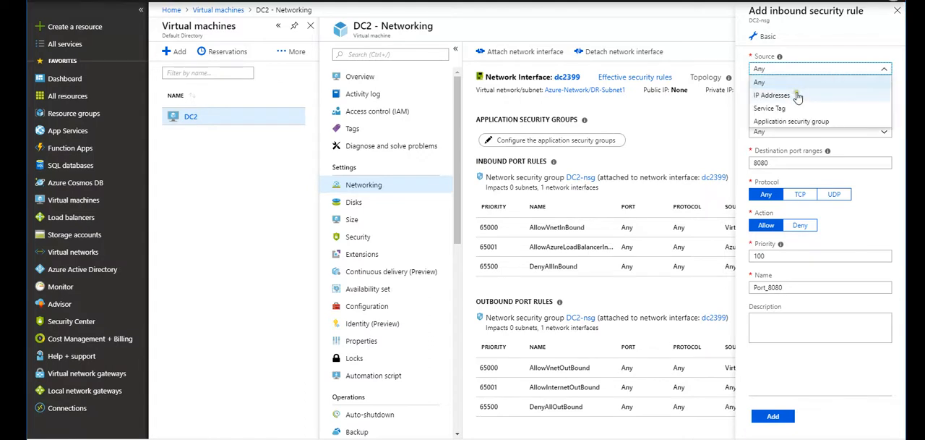
left_click(772, 96)
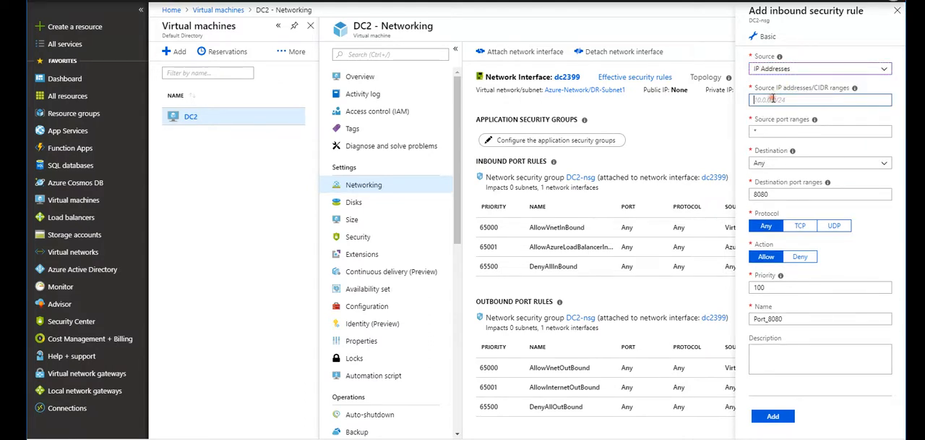
type("192./")
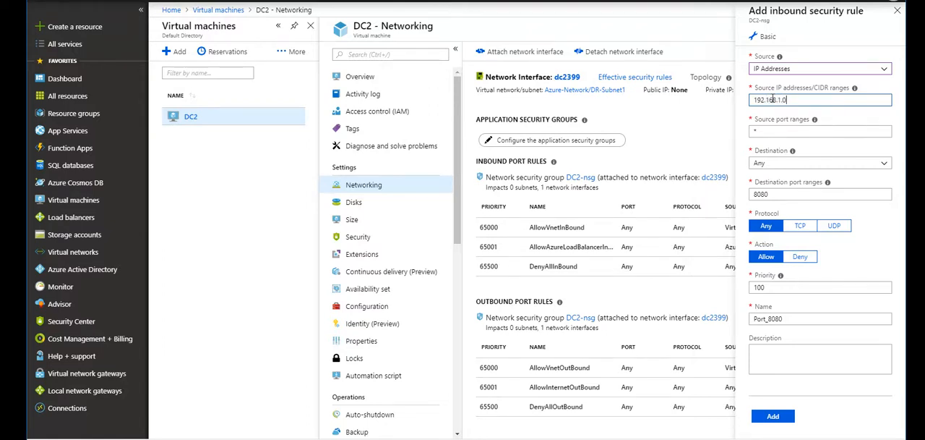
type("/24")
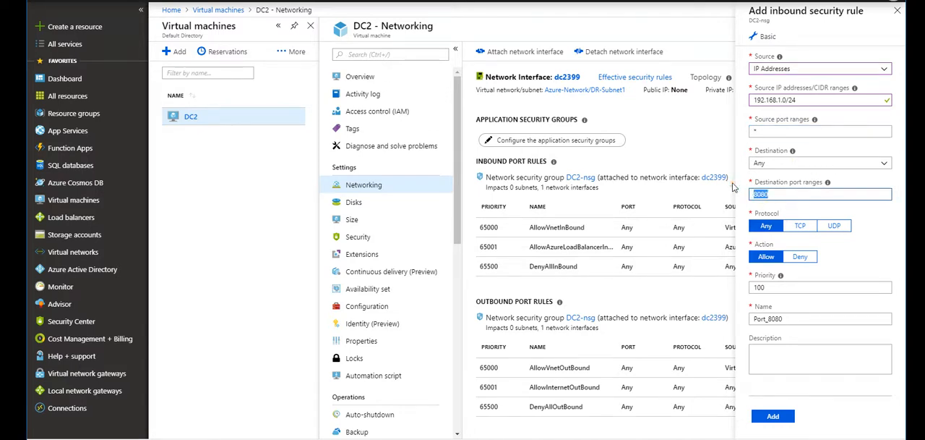
type("1")
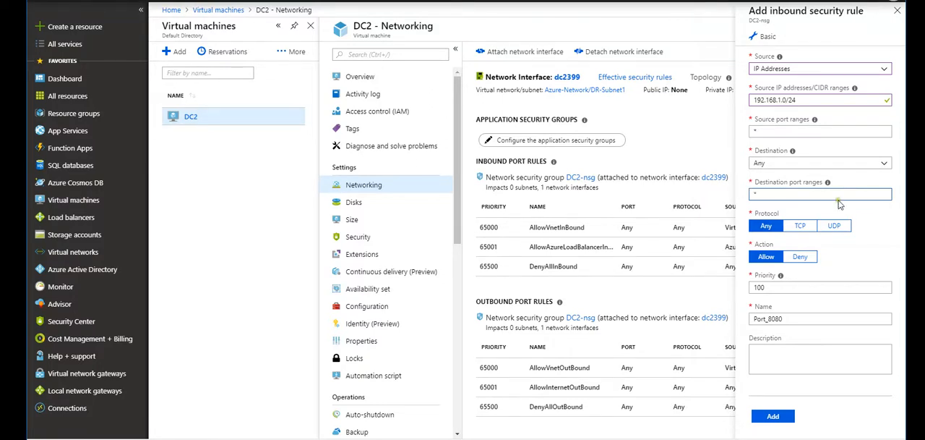
mouse_move(876, 230)
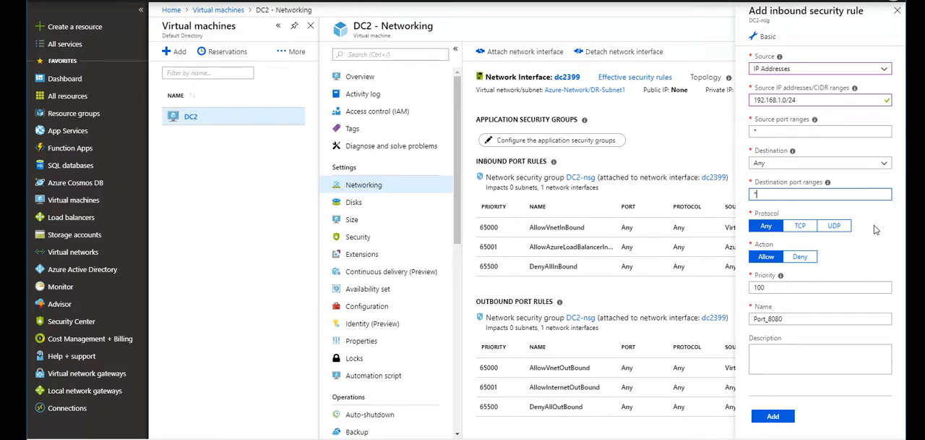
mouse_move(842, 240)
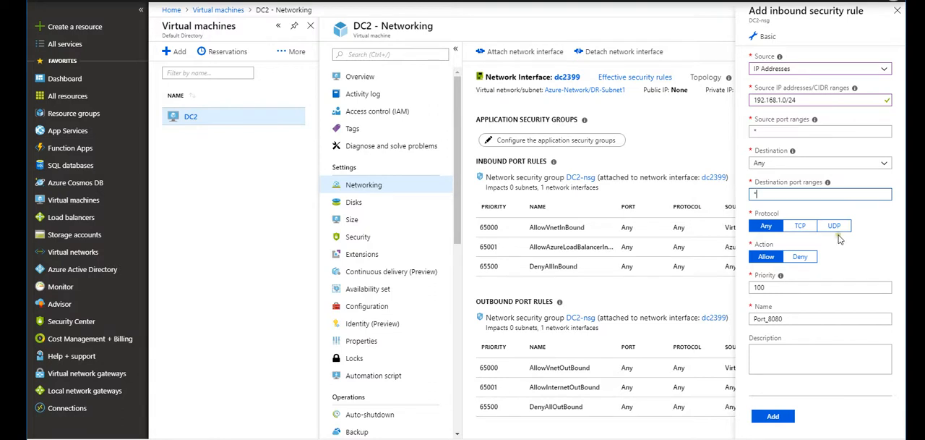
mouse_move(778, 341)
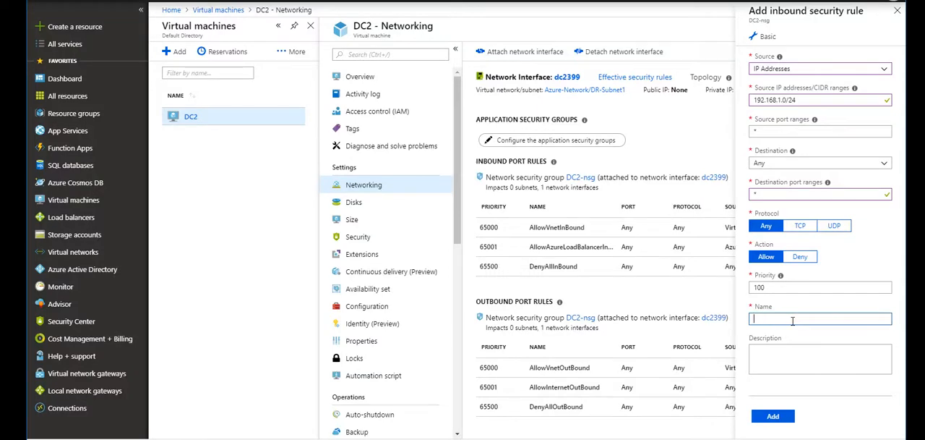
Name the rule Allow_Onprem and add it to DC2's security group
type("Allow_Onprem")
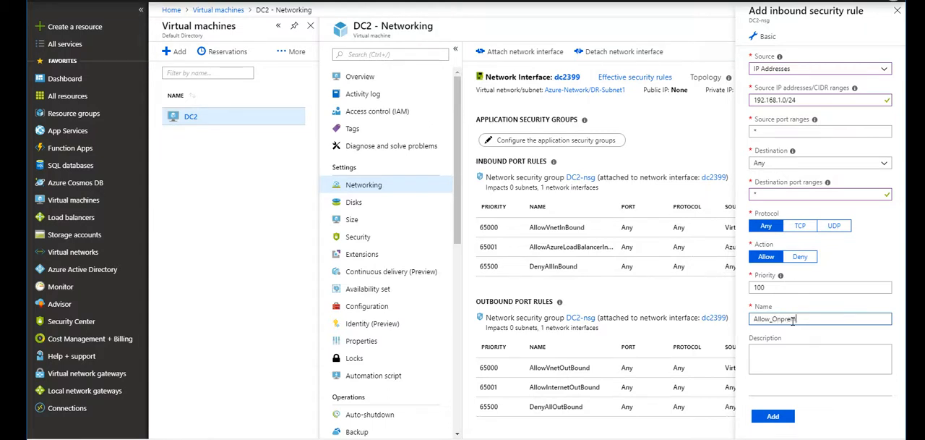
mouse_move(865, 124)
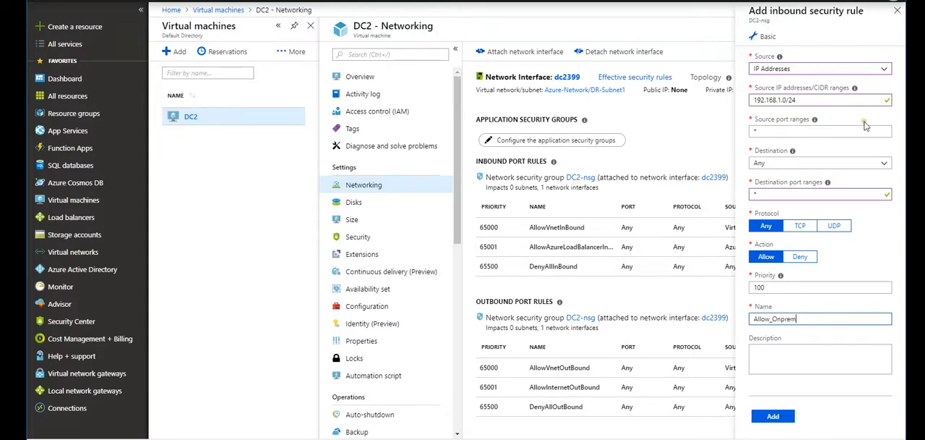
mouse_move(848, 303)
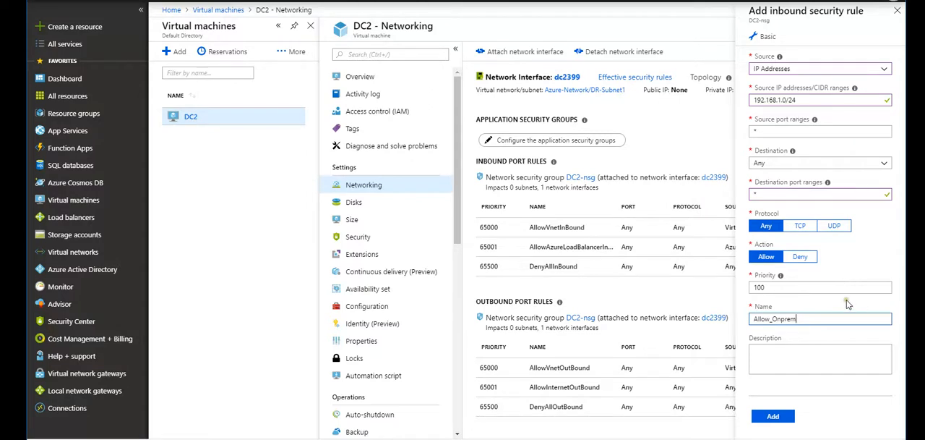
left_click(772, 416)
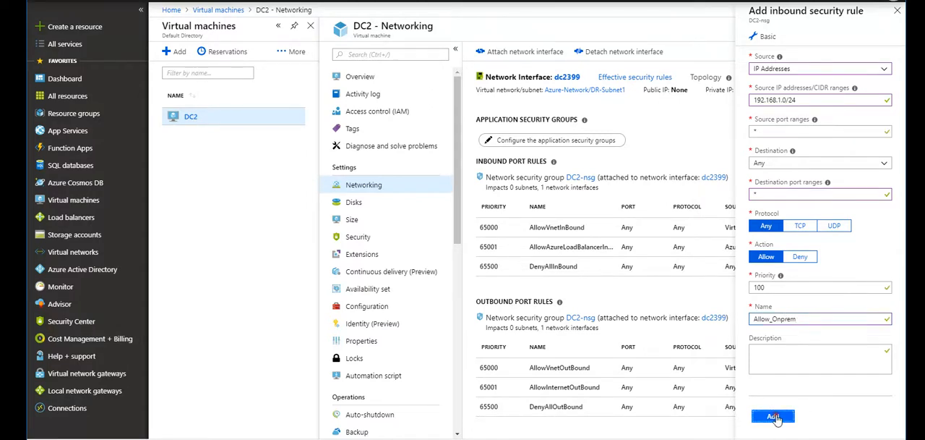
left_click(772, 417)
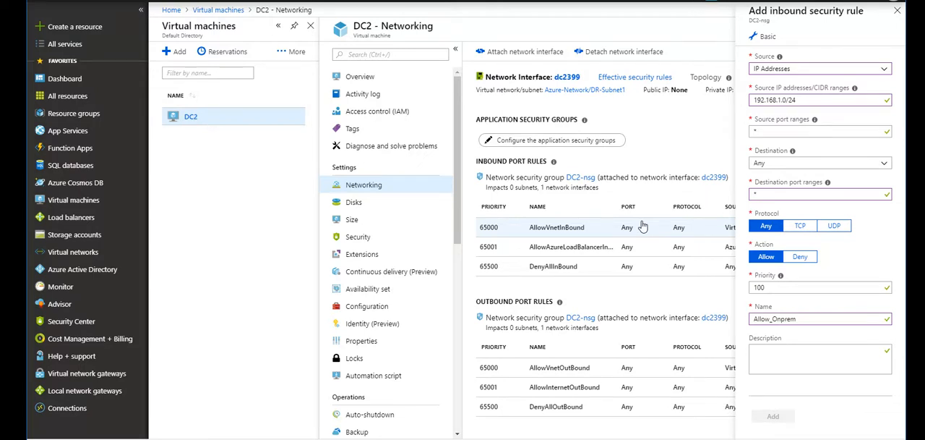
Confirm Allow_Onprem appears in inbound rules and go to network interface dc2399
left_click(772, 416)
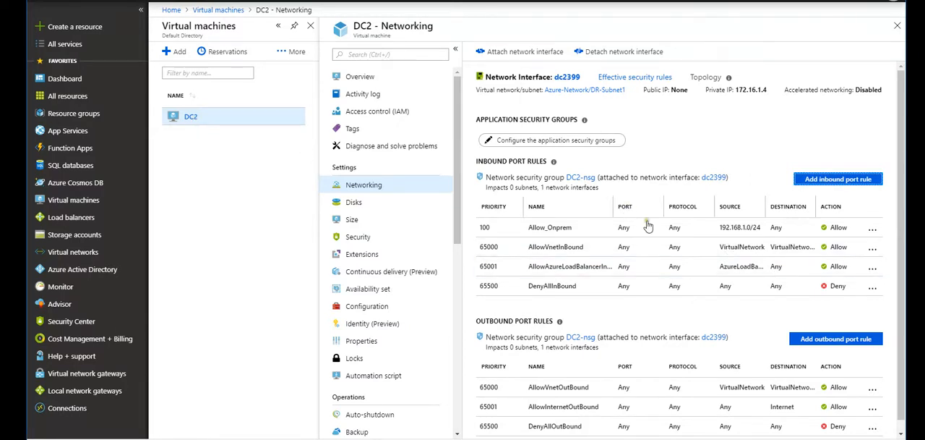
mouse_move(743, 191)
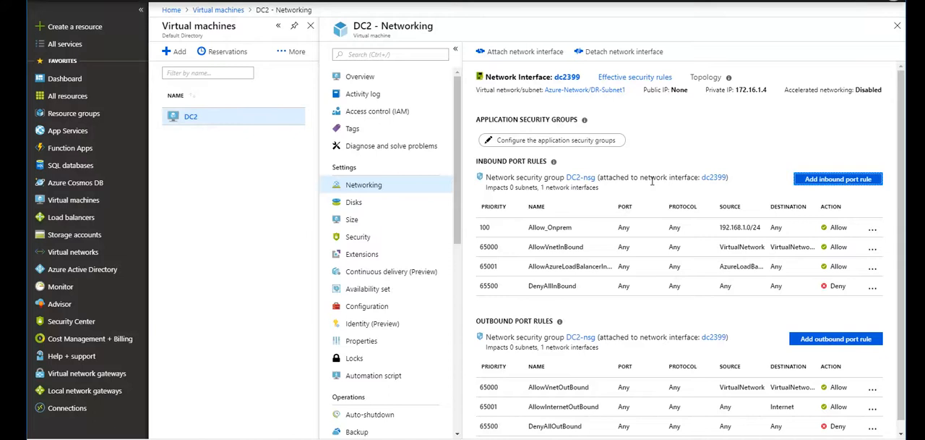
mouse_move(590, 98)
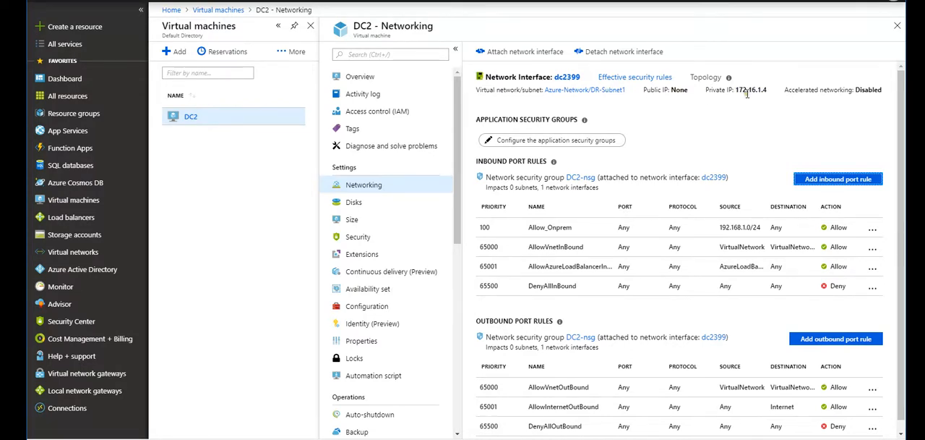
left_click(566, 77)
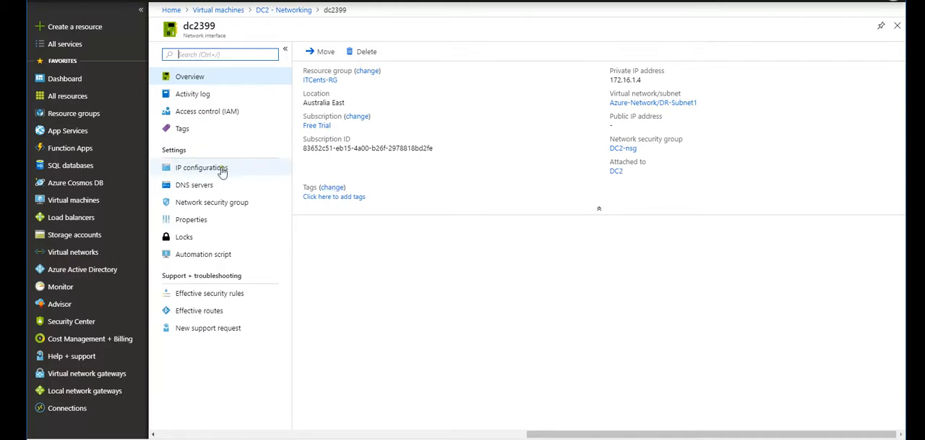
Show dc2399's IP configurations with ipconfig1 at 172.16.1.4 (Dynamic)
left_click(203, 166)
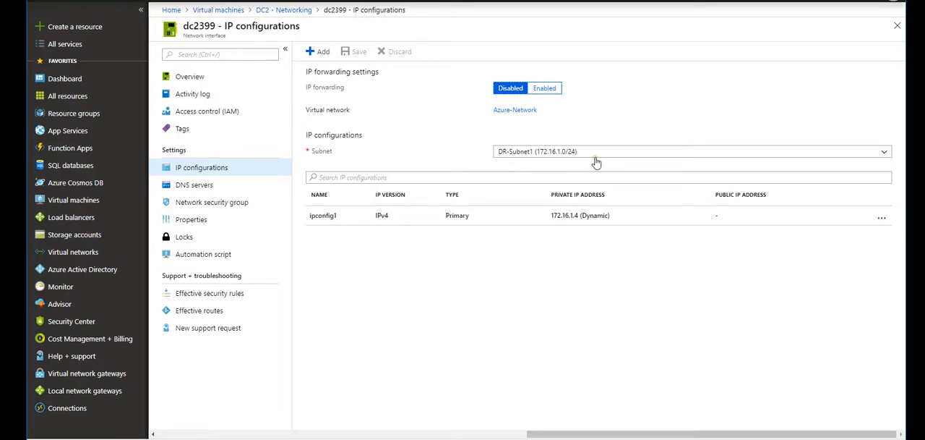
mouse_move(344, 86)
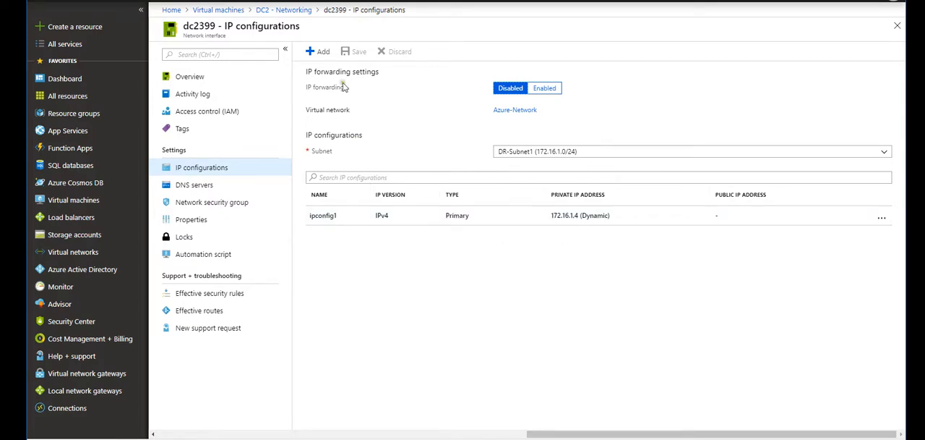
mouse_move(578, 162)
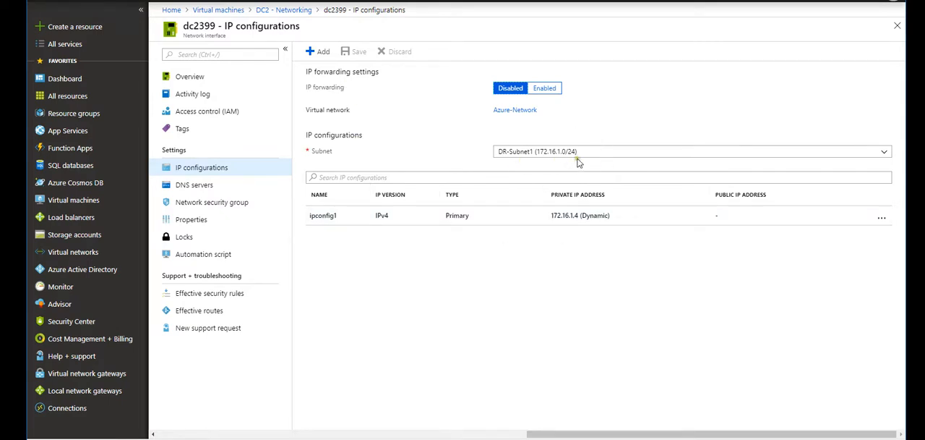
mouse_move(340, 150)
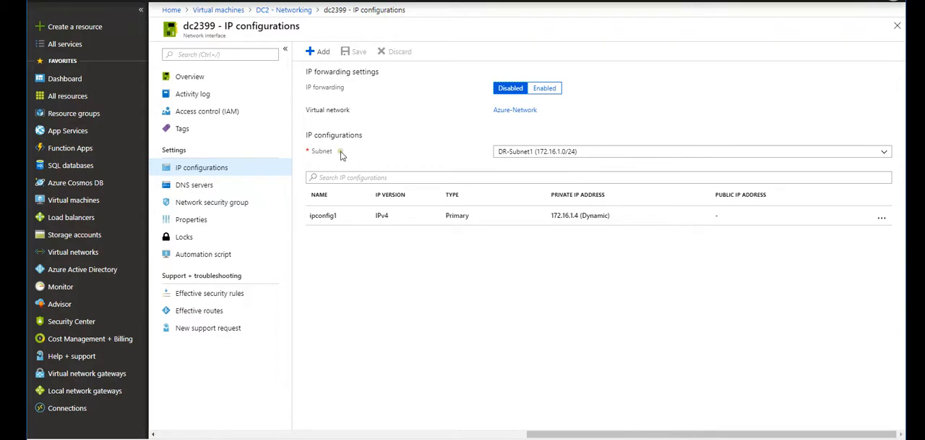
mouse_move(385, 117)
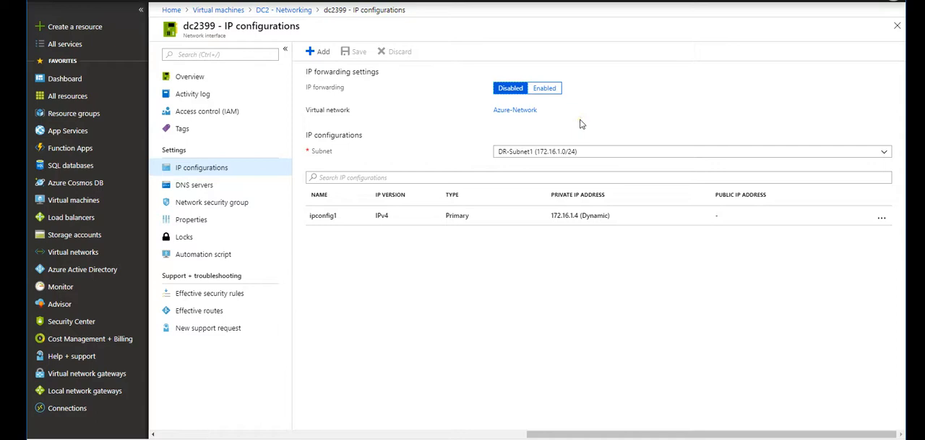
mouse_move(681, 141)
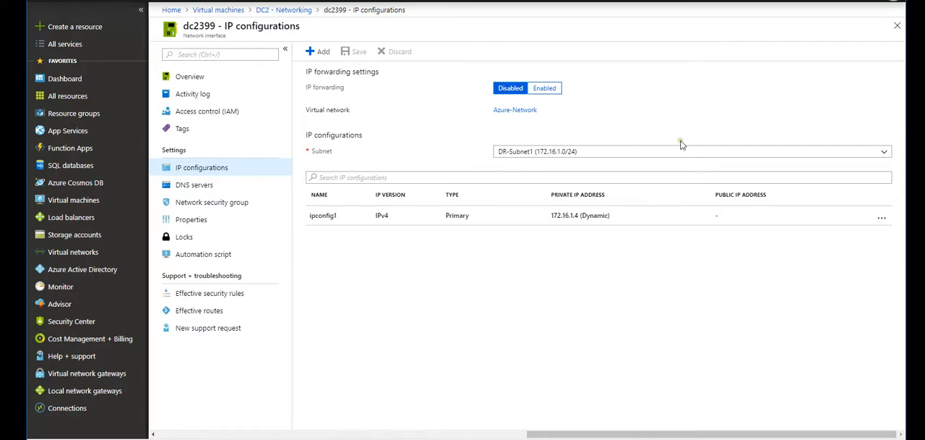
mouse_move(434, 265)
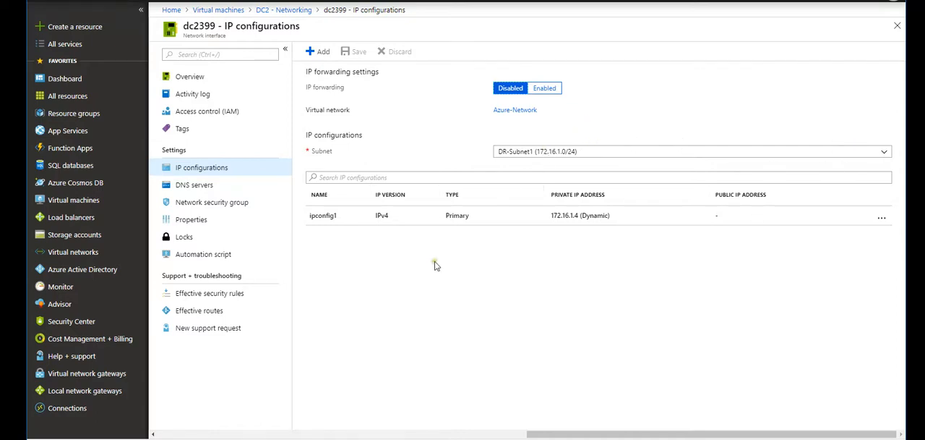
mouse_move(578, 214)
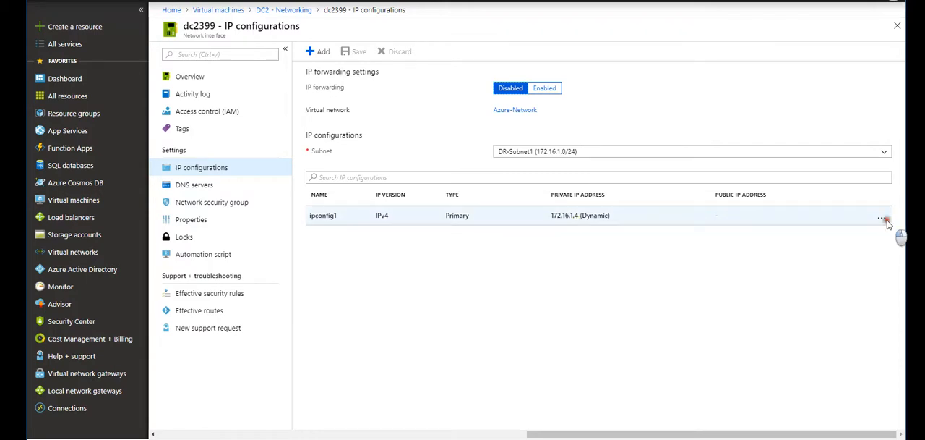
Switch ipconfig1 to Static private IP 172.16.1.4 and save it
left_click(882, 217)
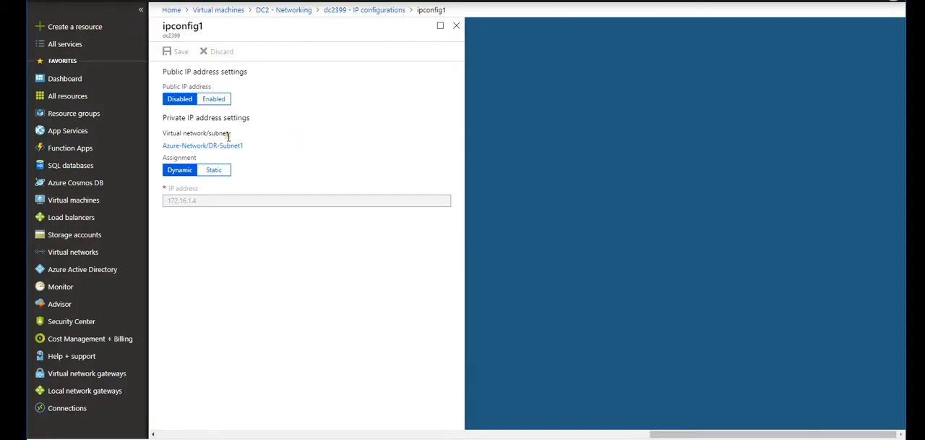
left_click(214, 171)
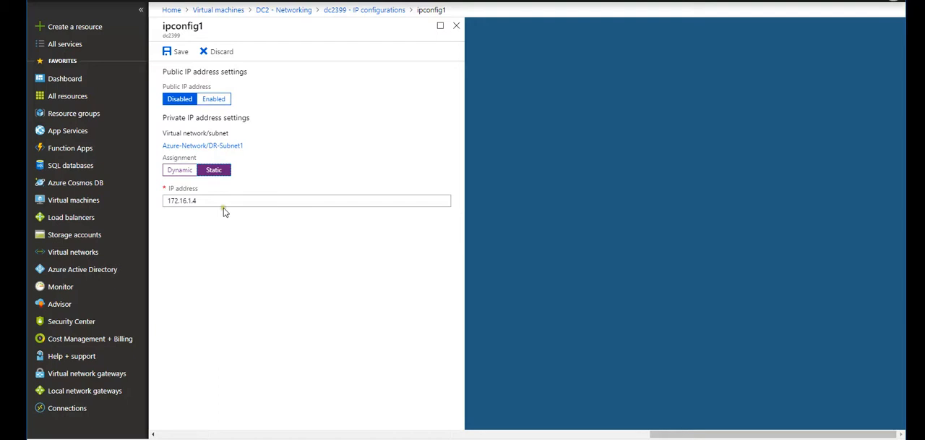
left_click(175, 52)
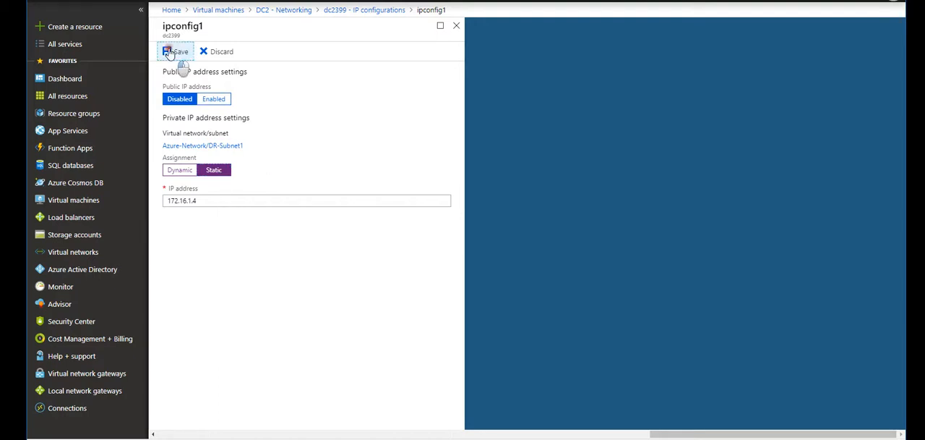
left_click(176, 52)
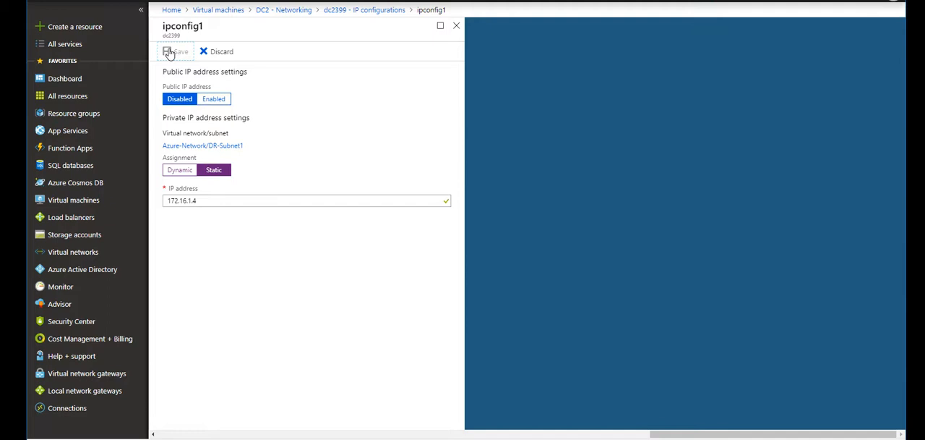
mouse_move(448, 37)
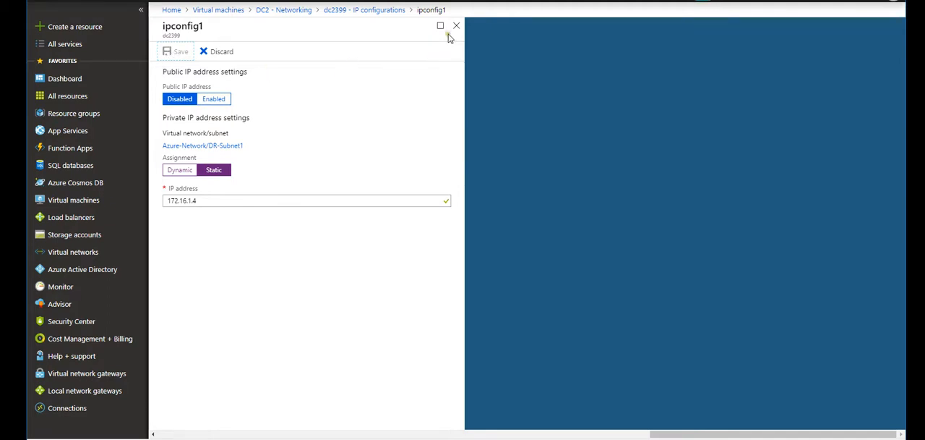
left_click(457, 26)
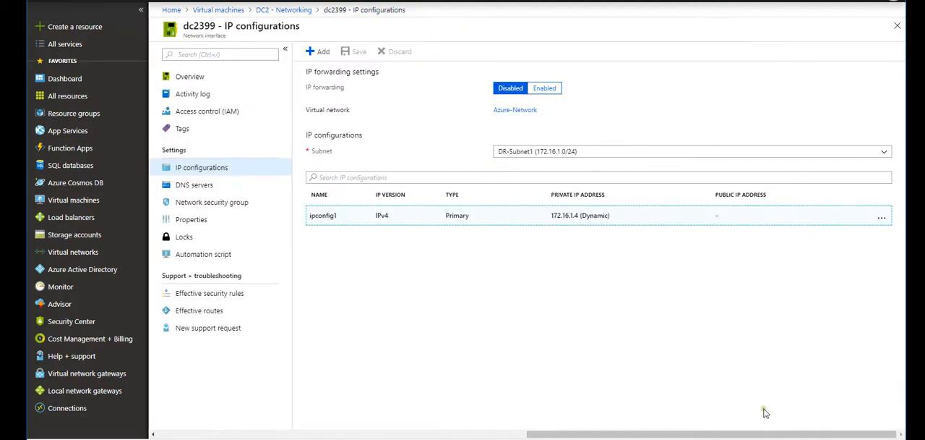
mouse_move(717, 379)
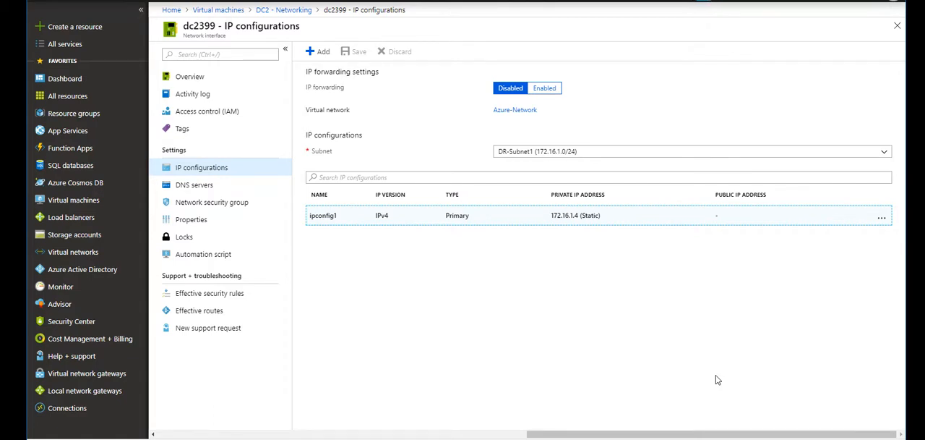
mouse_move(381, 262)
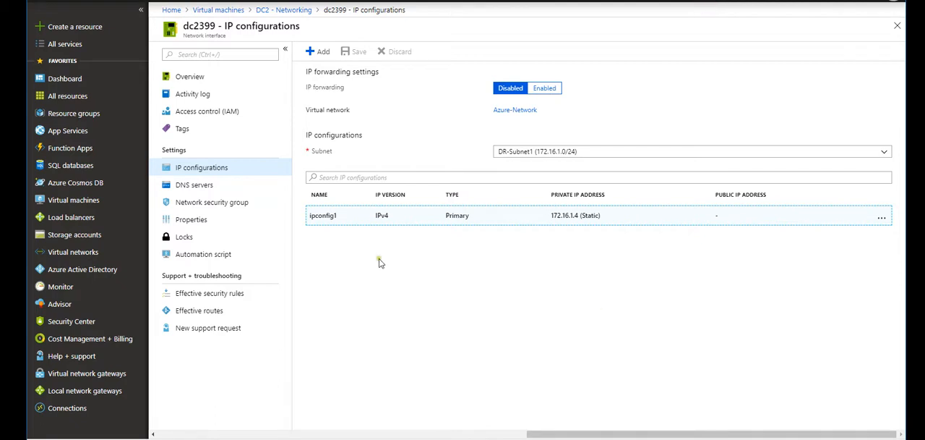
Show dc2399's DNS servers page, inheriting from the virtual network
left_click(193, 186)
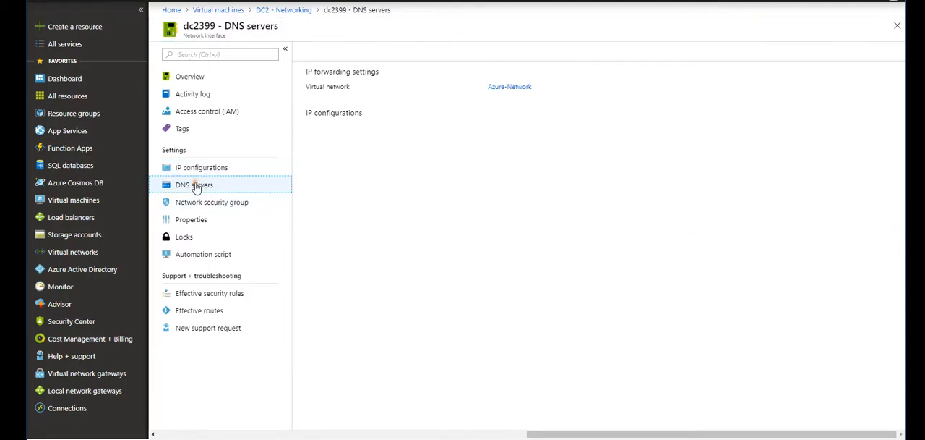
left_click(194, 185)
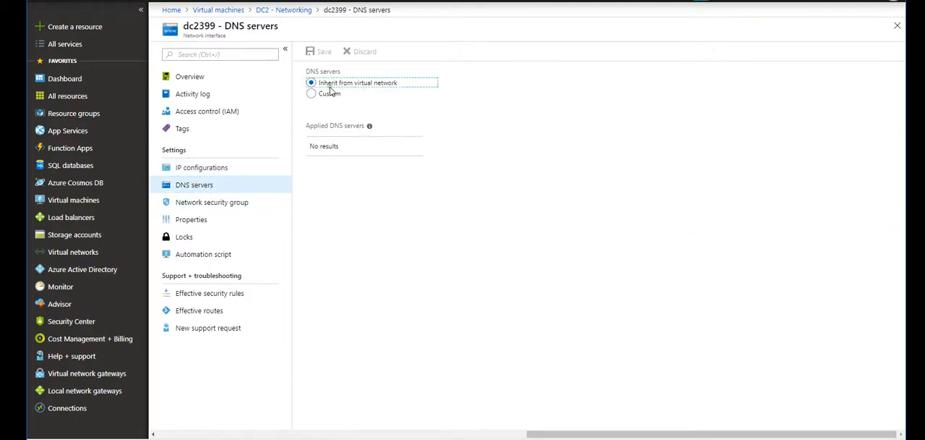
left_click(321, 52)
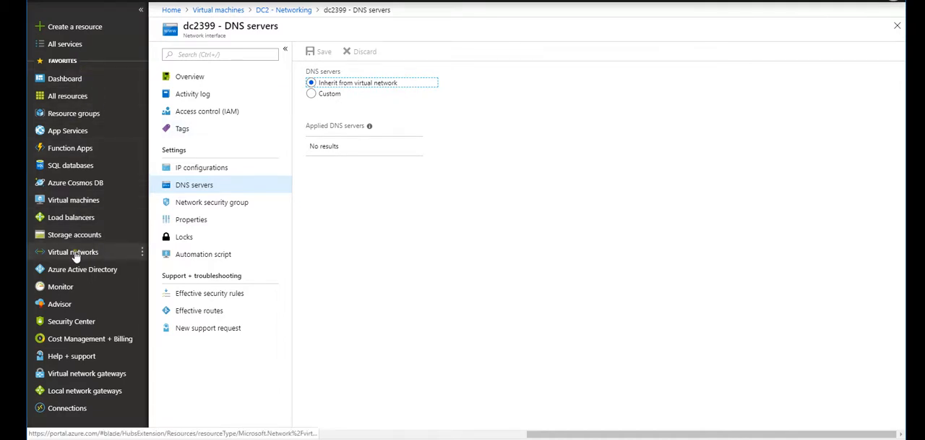
Go to the Azure-Network virtual network's DNS servers page, currently Azure-provided
left_click(73, 252)
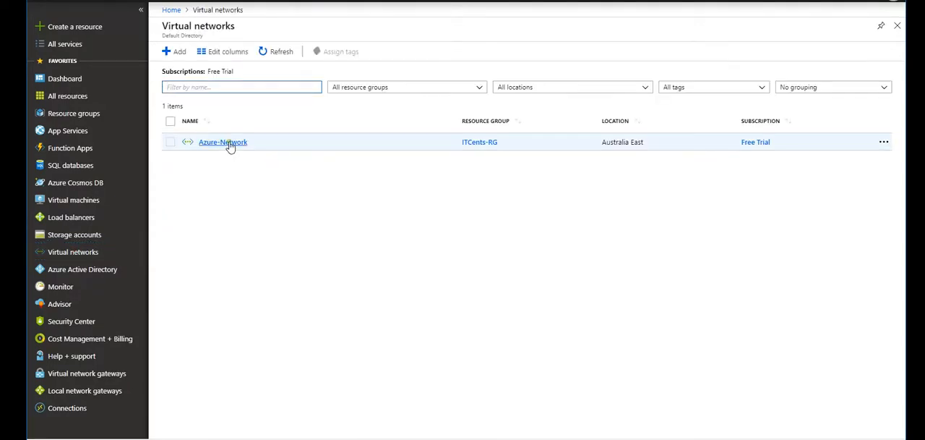
left_click(223, 142)
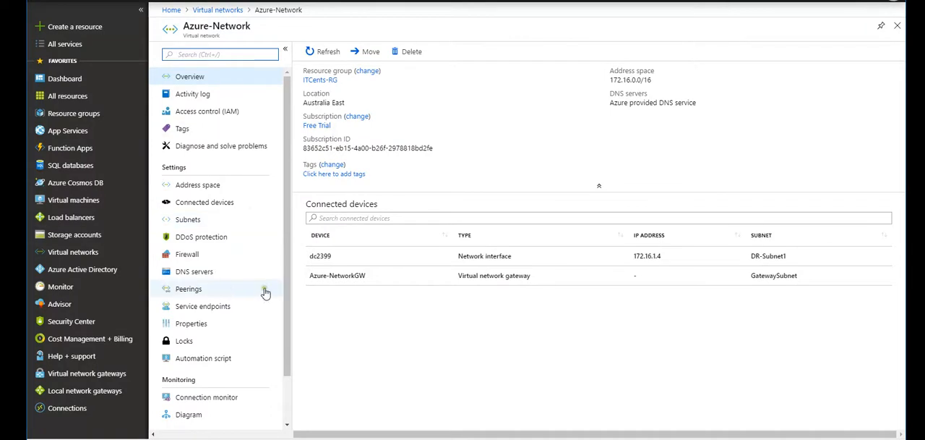
left_click(194, 271)
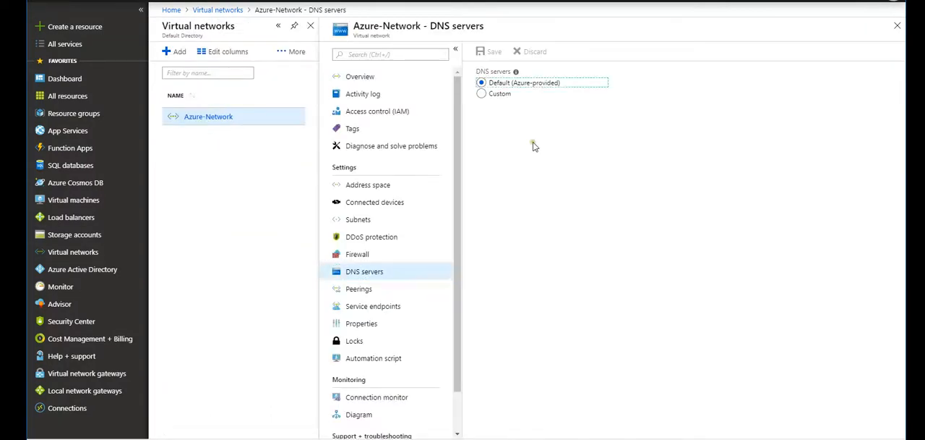
mouse_move(546, 95)
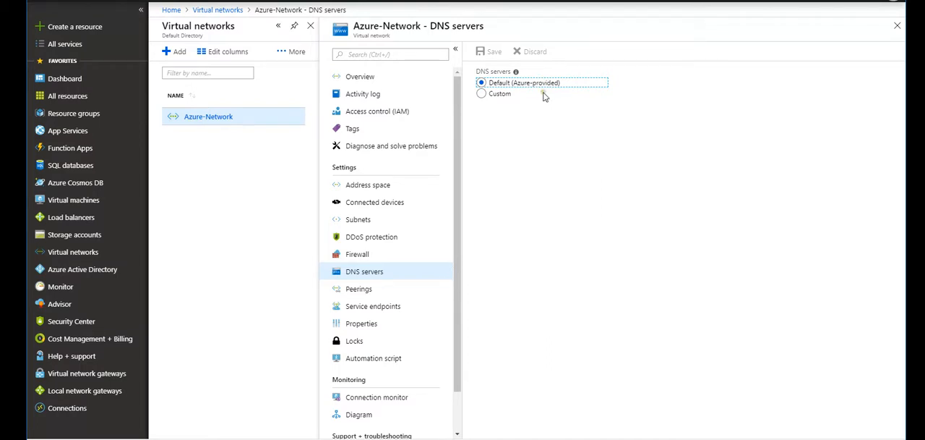
Switch Azure-Network to custom DNS and enter first server 192.168.1.200
left_click(482, 94)
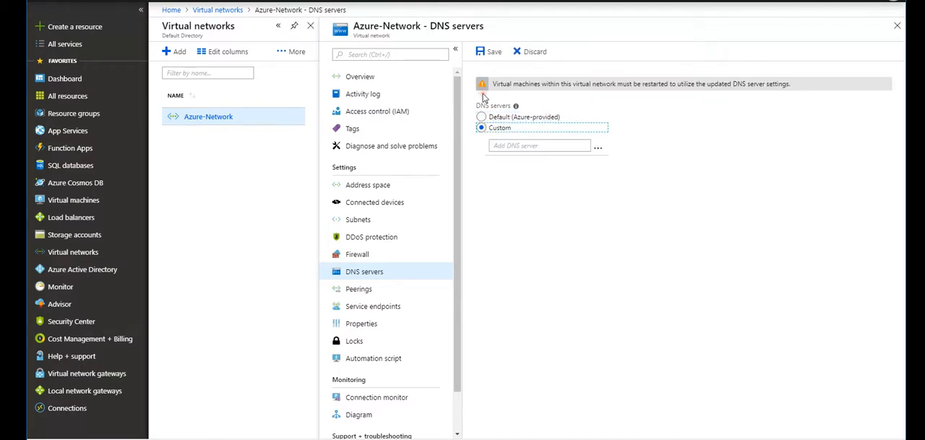
left_click(537, 145)
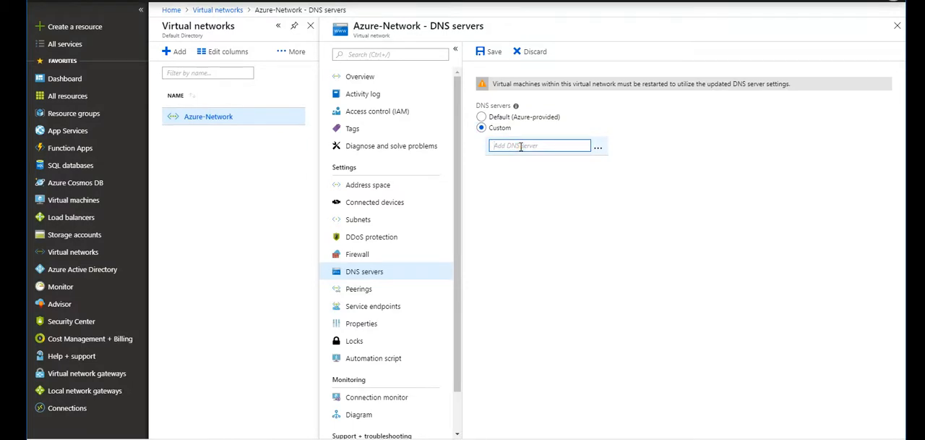
type("192.168.")
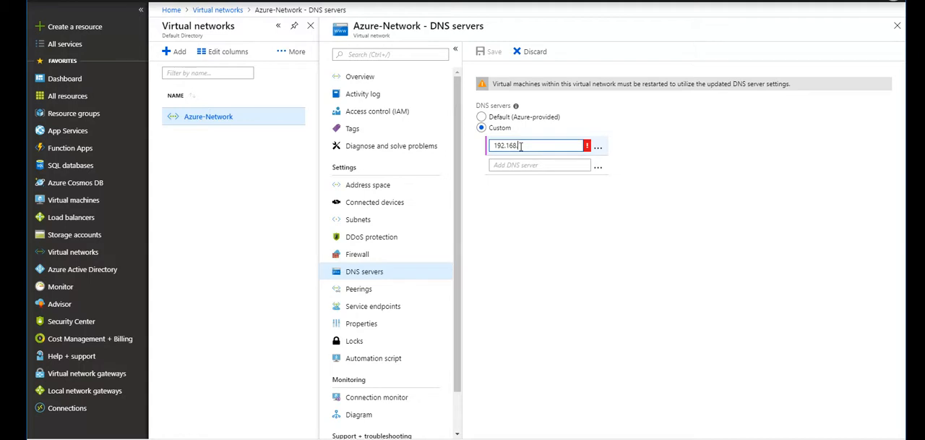
type("1.200")
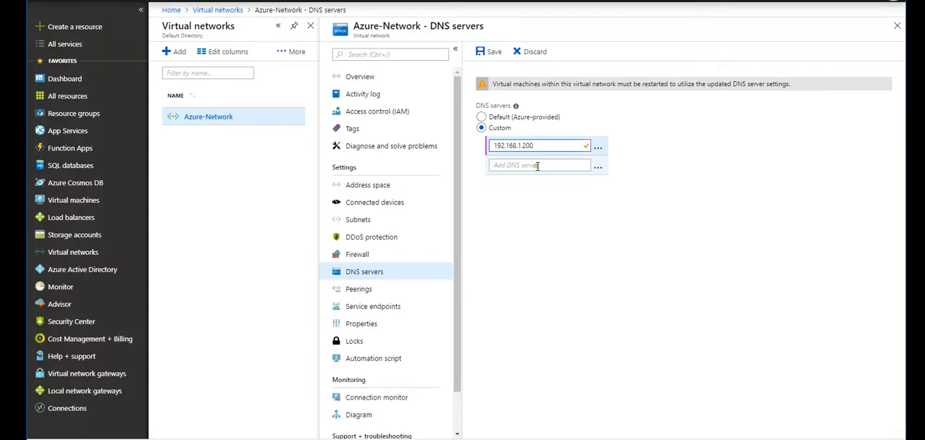
left_click(538, 164)
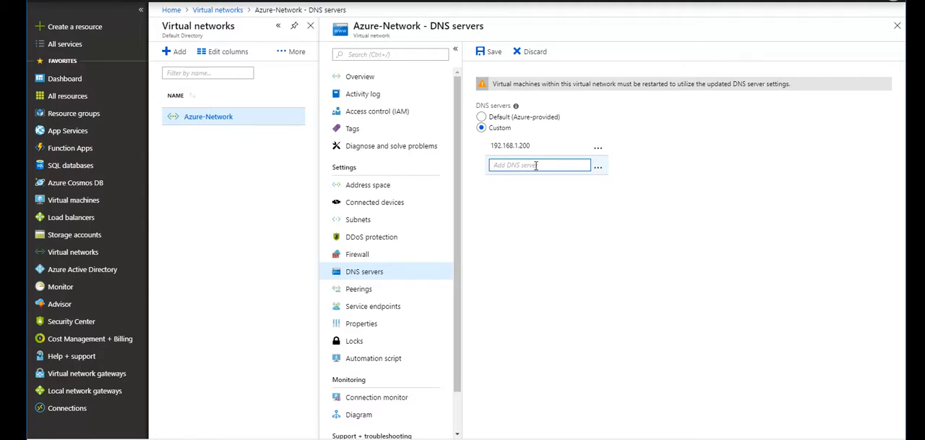
Add DNS servers 172.16.1.4 and 8.8.8.8 and save the custom list
left_click(538, 164)
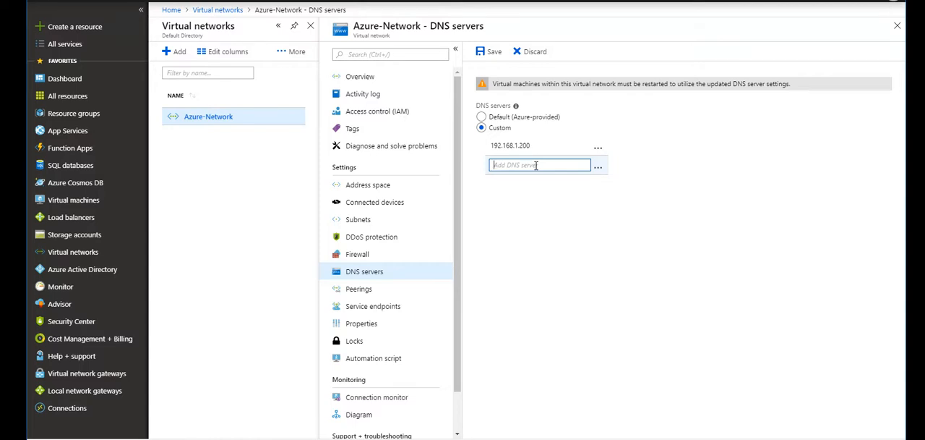
type("172.16.1.4")
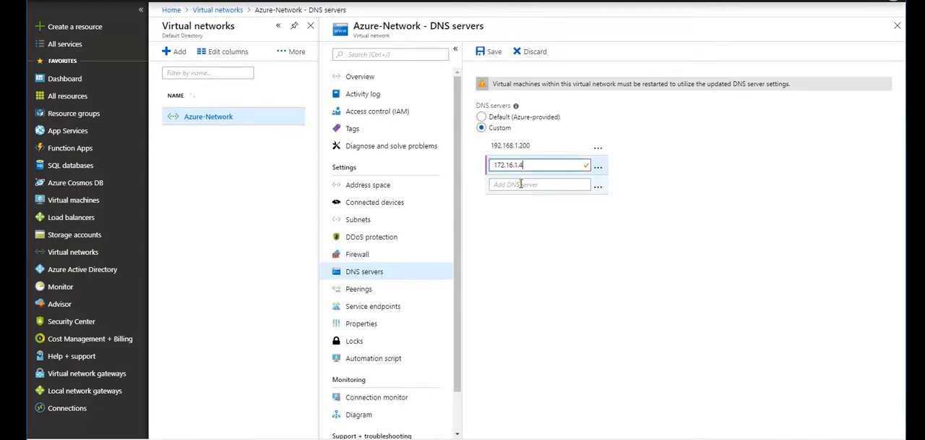
left_click(540, 184)
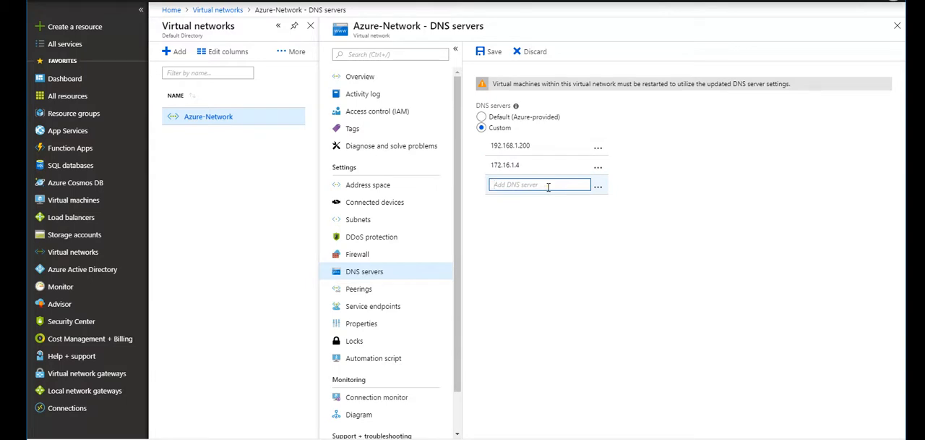
type("8.8.8.8")
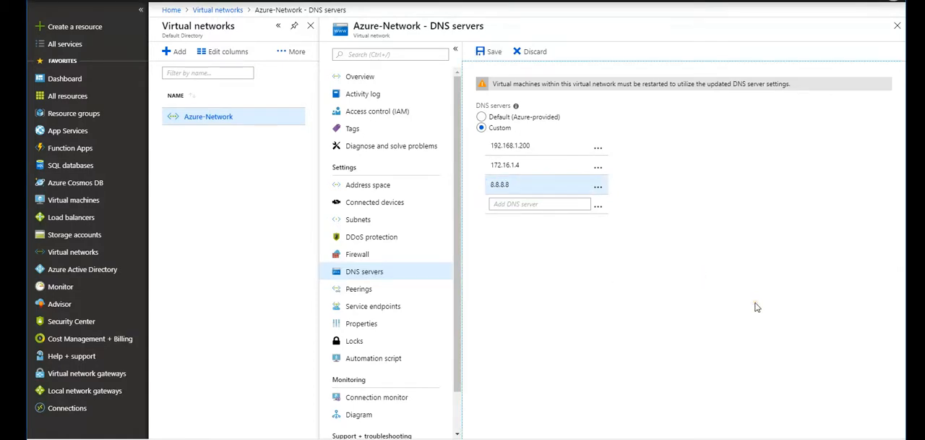
left_click(492, 52)
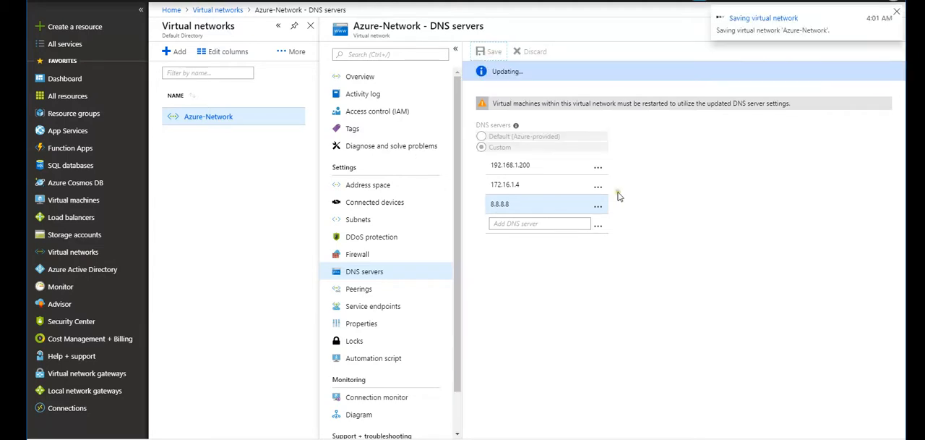
mouse_move(705, 249)
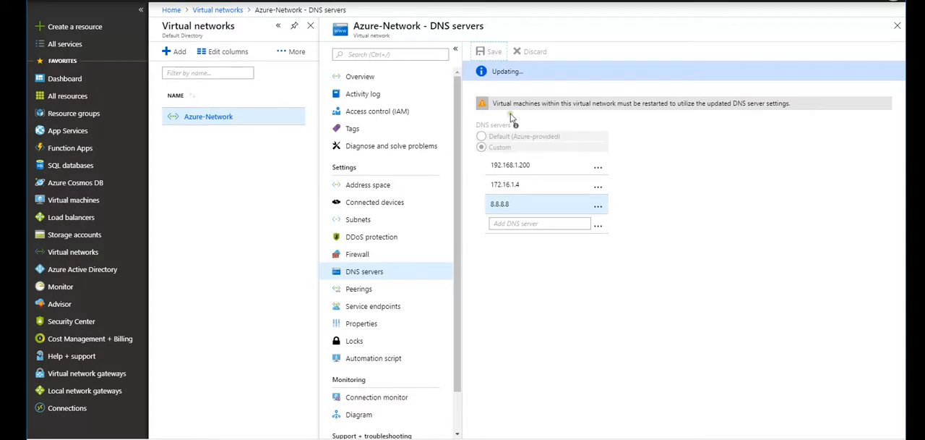
mouse_move(662, 111)
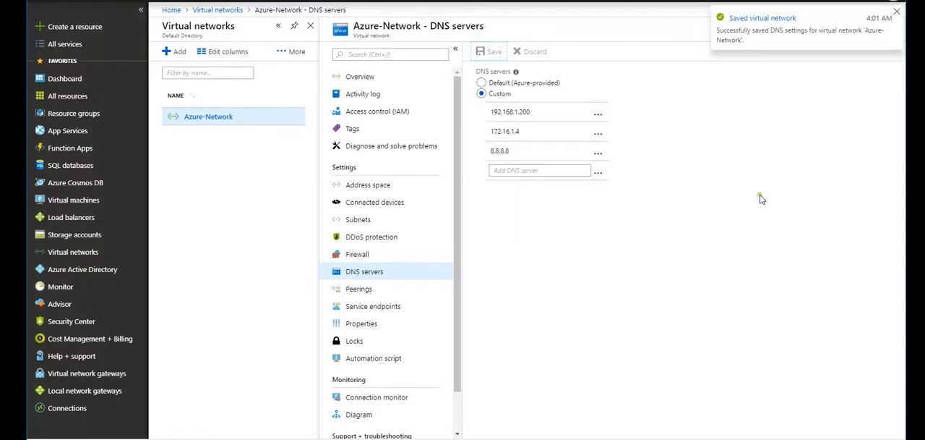
mouse_move(369, 45)
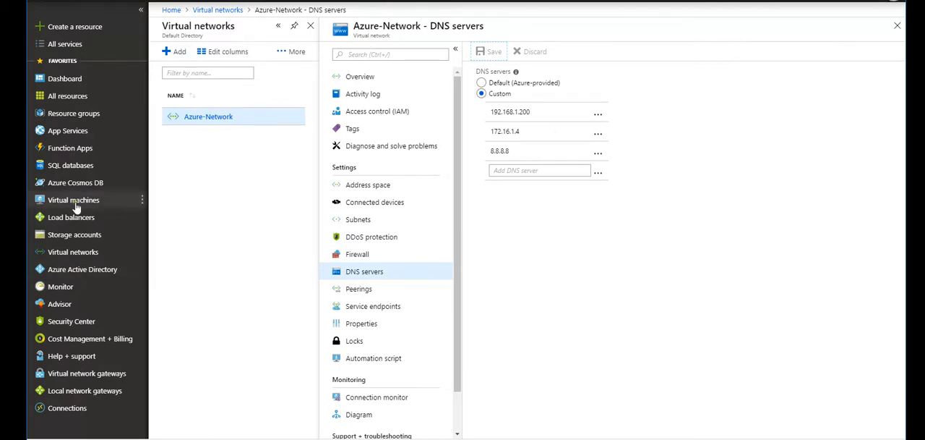
Restart the DC2 virtual machine so it picks up the new DNS settings
left_click(72, 200)
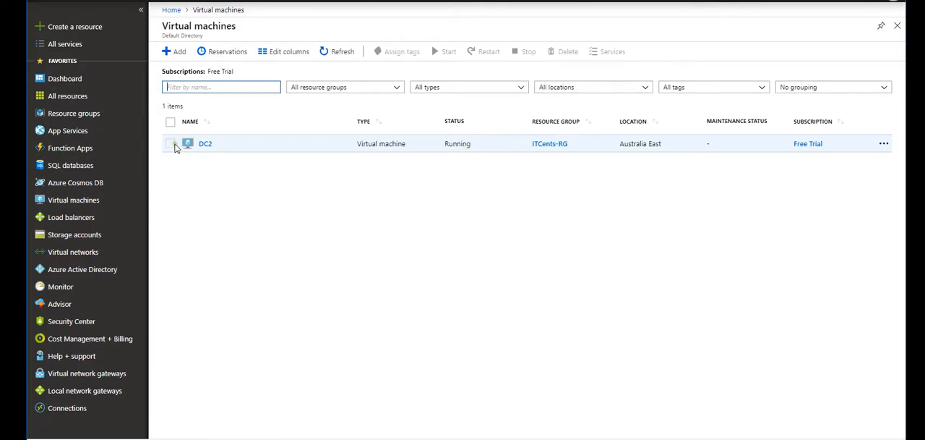
left_click(170, 144)
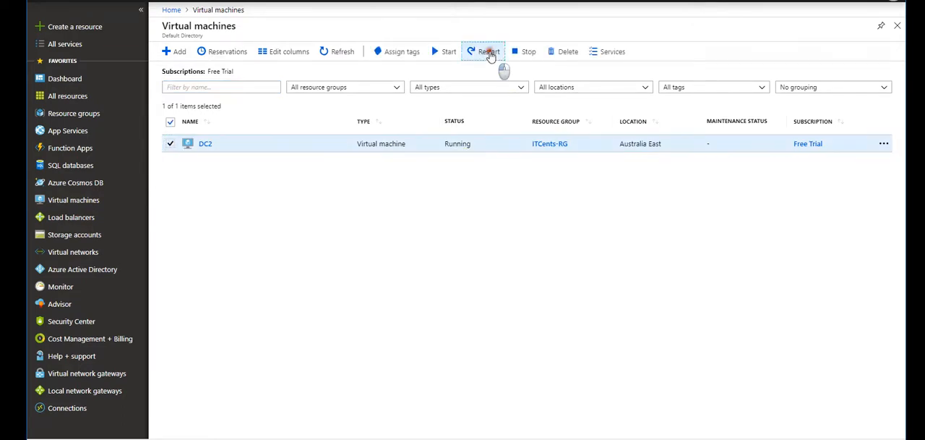
left_click(489, 52)
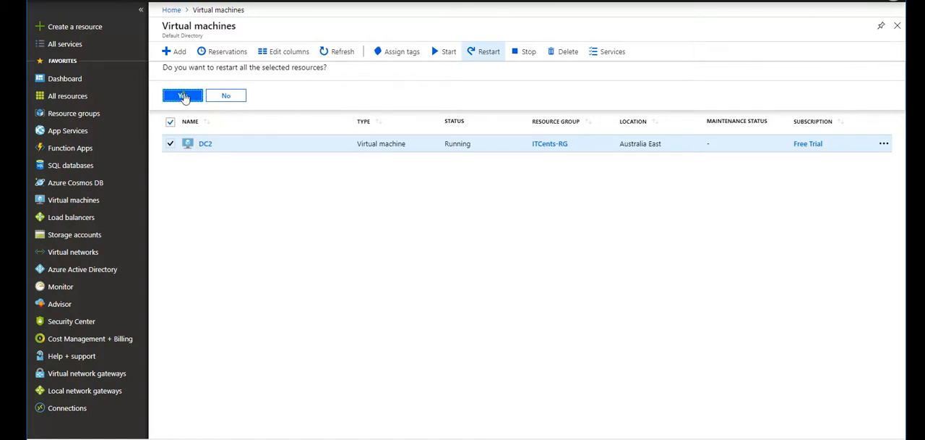
left_click(182, 95)
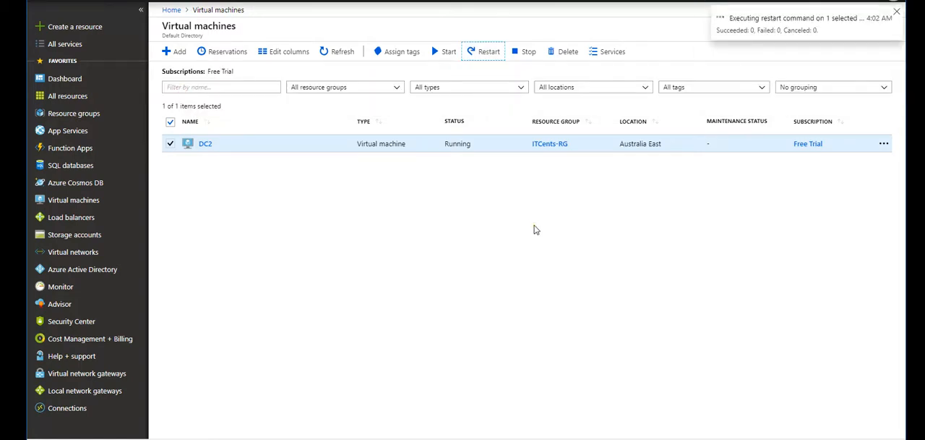